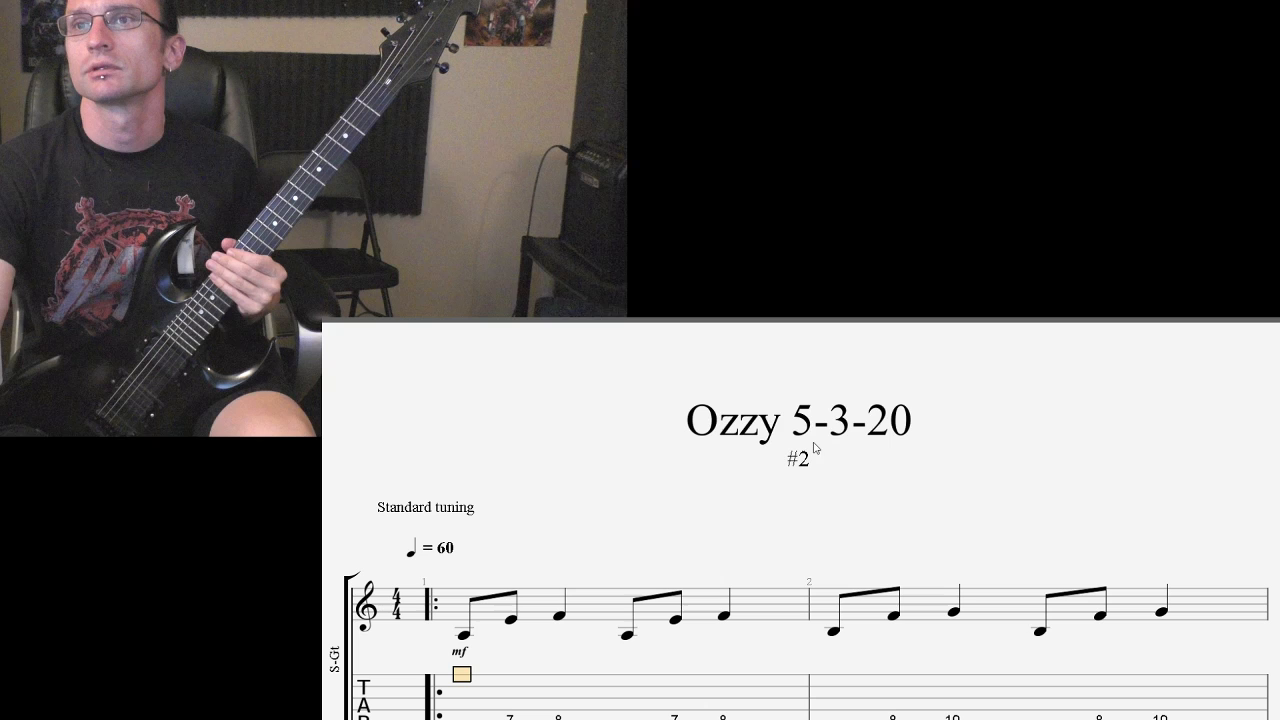
scroll(down, 3)
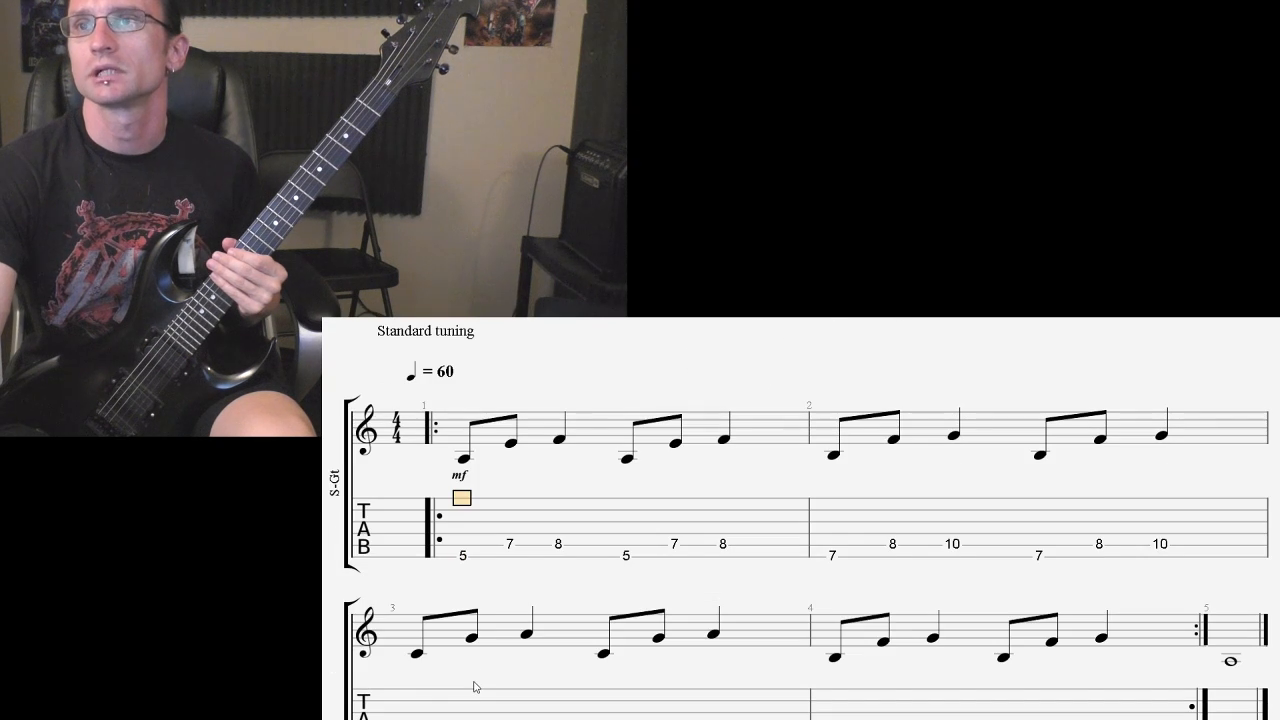